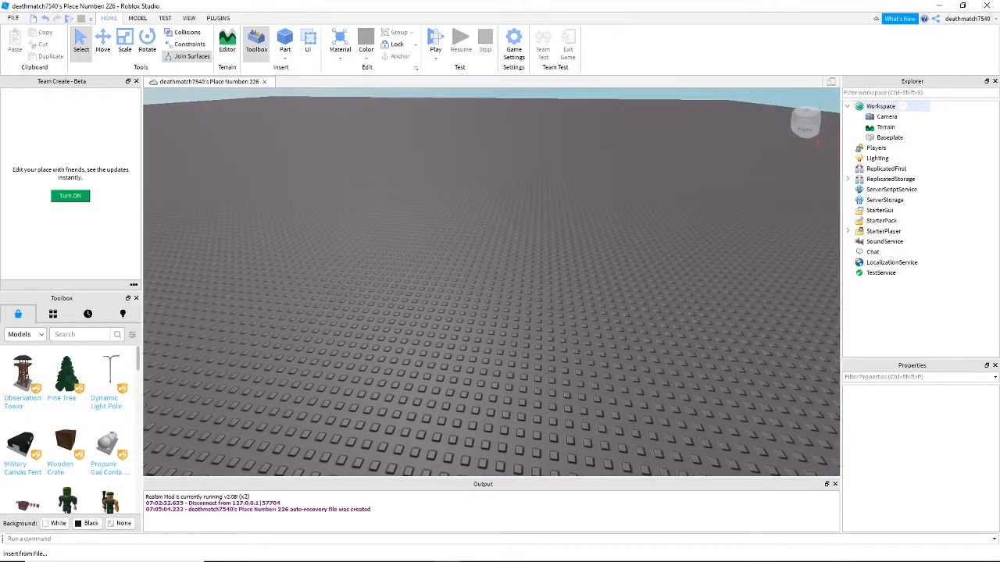
# - Insert a new Script under Workspace and select its Name property for renaming
pyautogui.rightClick(880, 105)
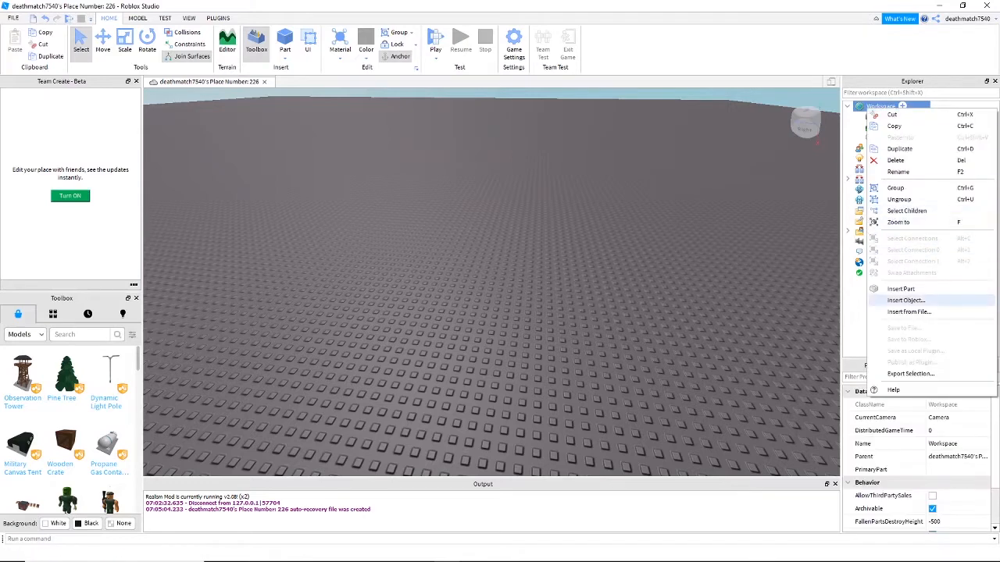
pyautogui.click(905, 300)
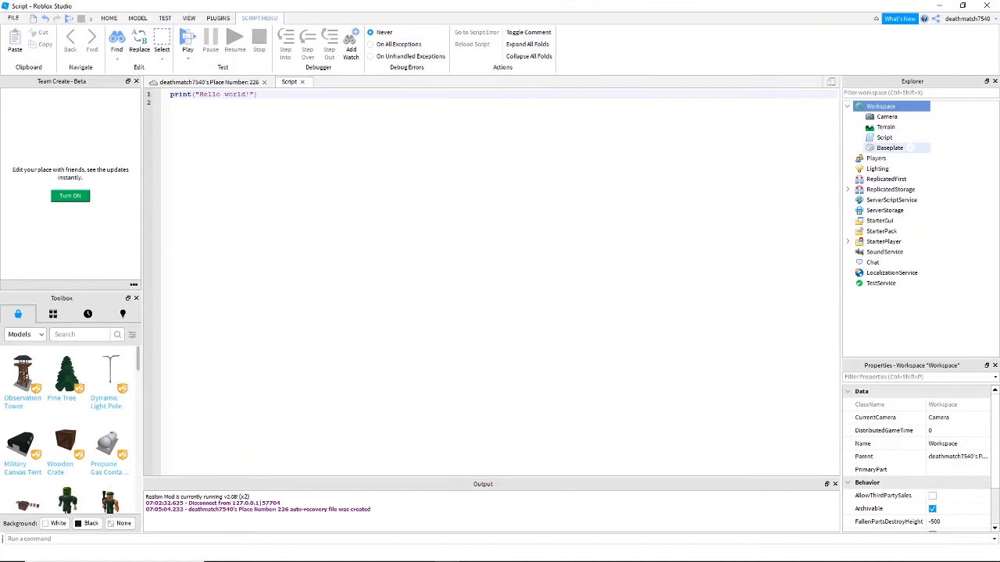
pyautogui.click(884, 137)
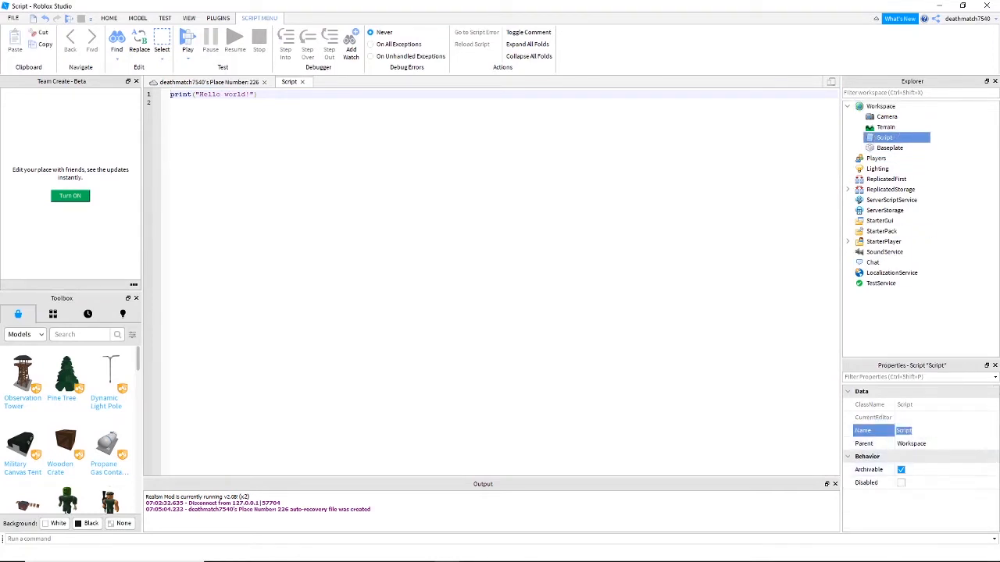
# - Rename the script 'leaderboard' and write game.Players.PlayerAdded:Connect(function(player)
pyautogui.write('leaderboard')
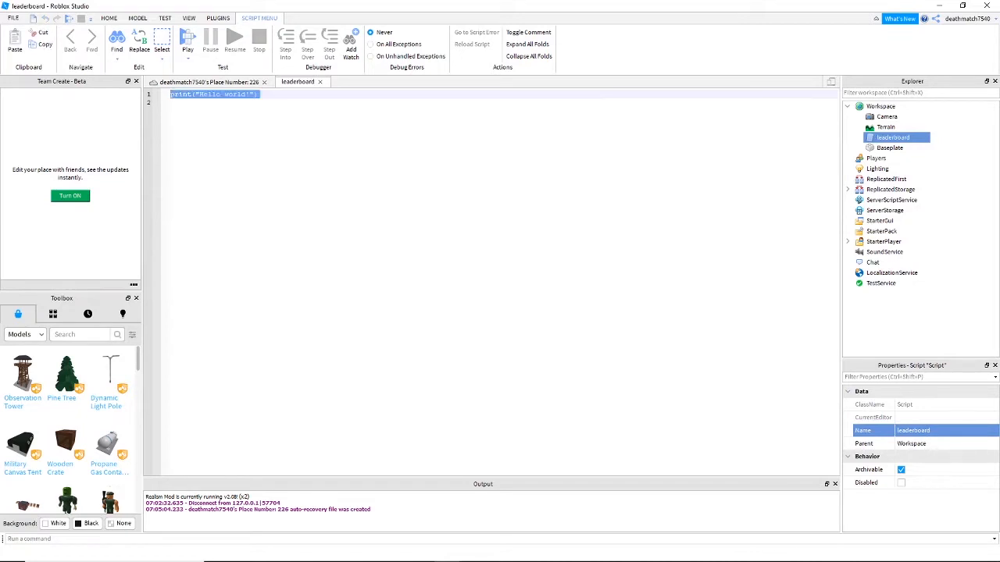
pyautogui.write('game')
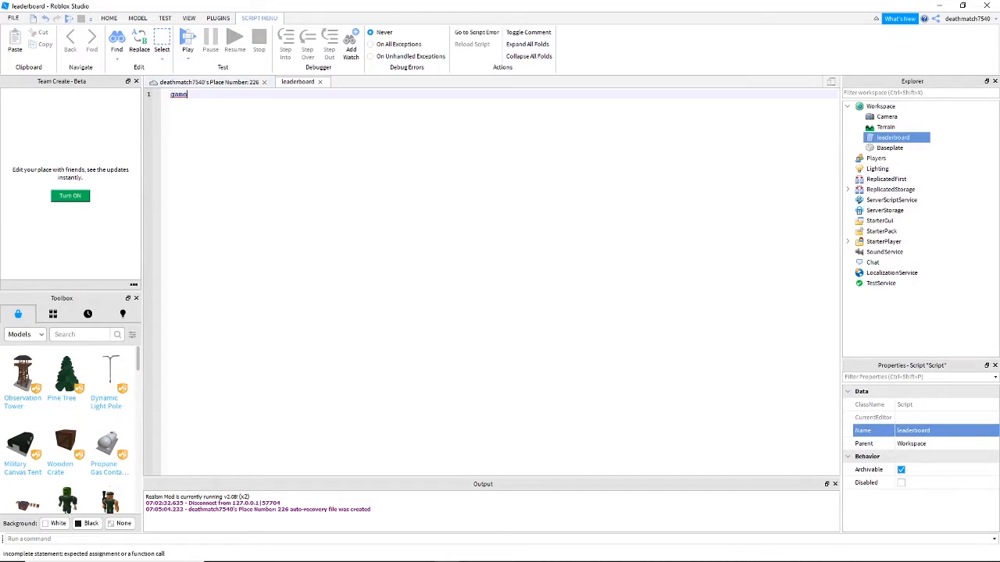
pyautogui.write('.Players')
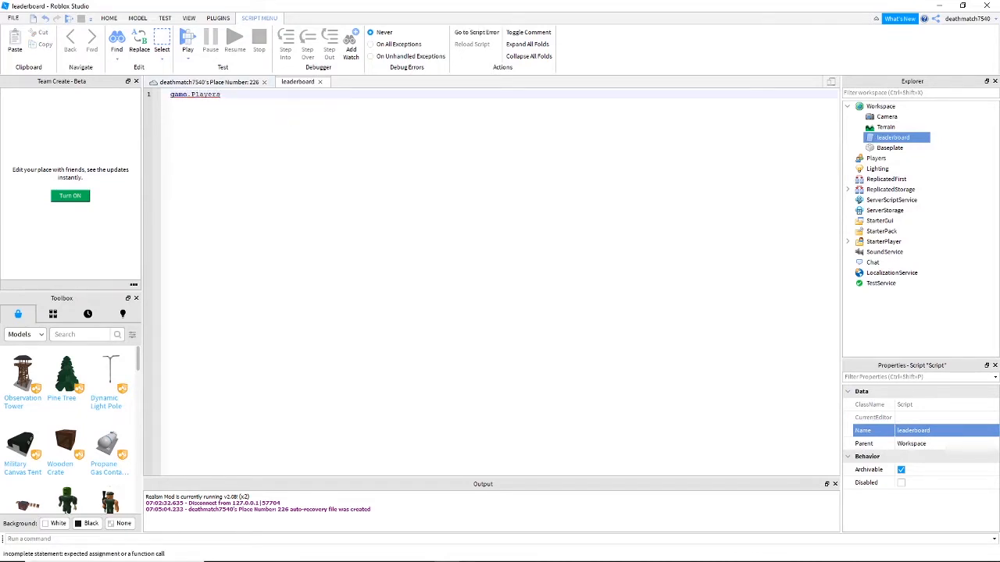
pyautogui.write('.PlayerAdded:Connect(function')
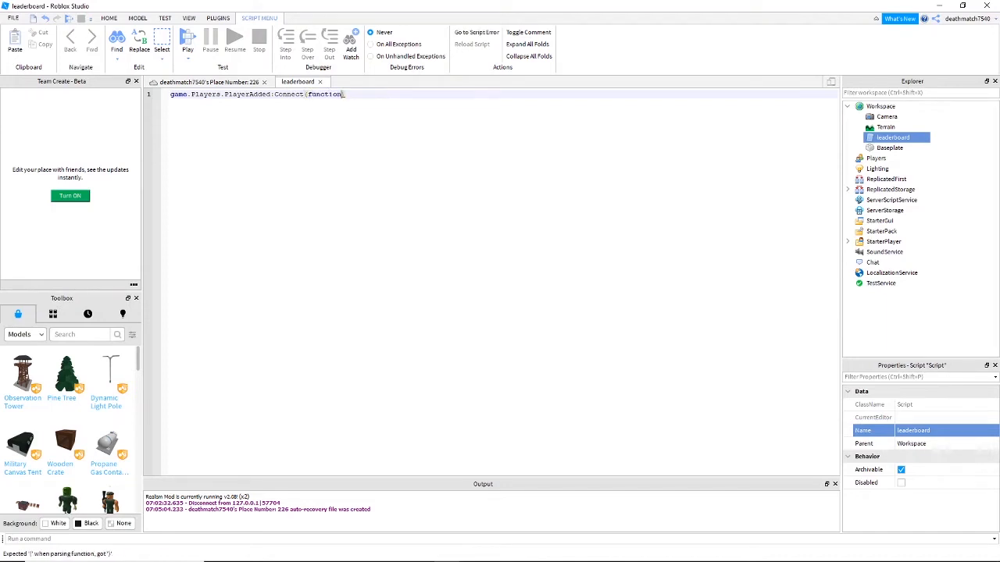
pyautogui.write('()')
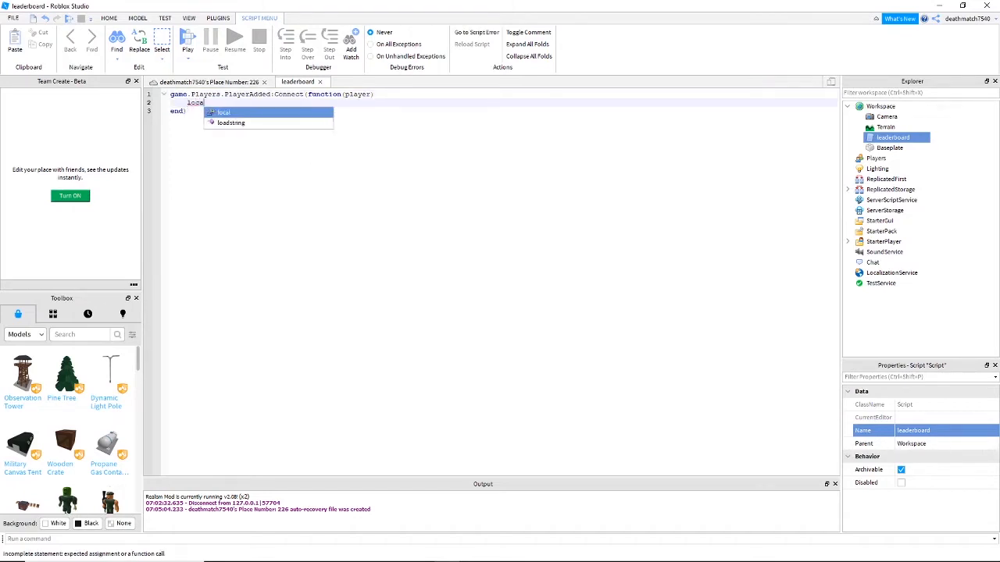
# - Create local playerFolder = Instance.new("Folder"), named "playerFolder" and parented to player
pyautogui.write('local playerFolder =')
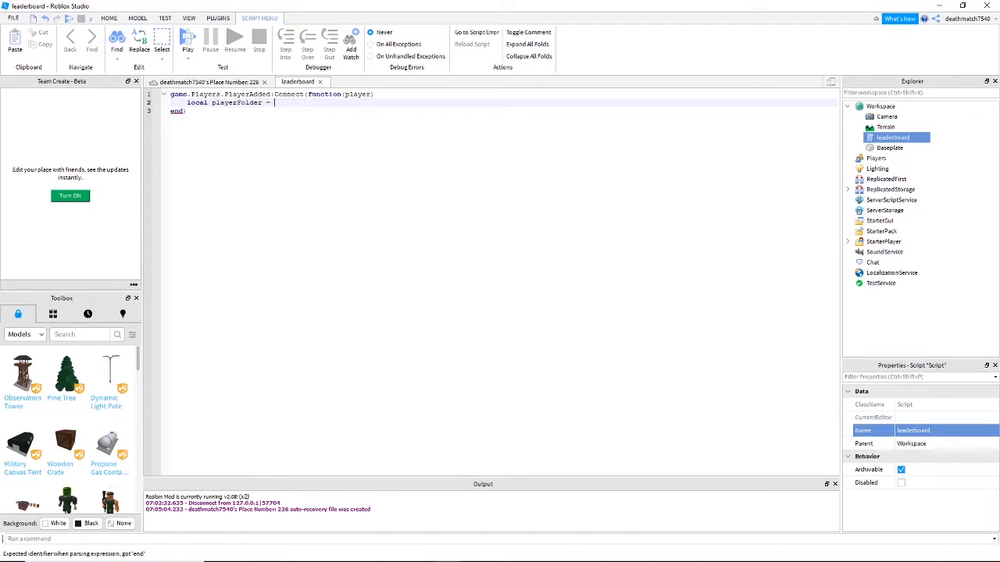
pyautogui.write('Instance.new(')
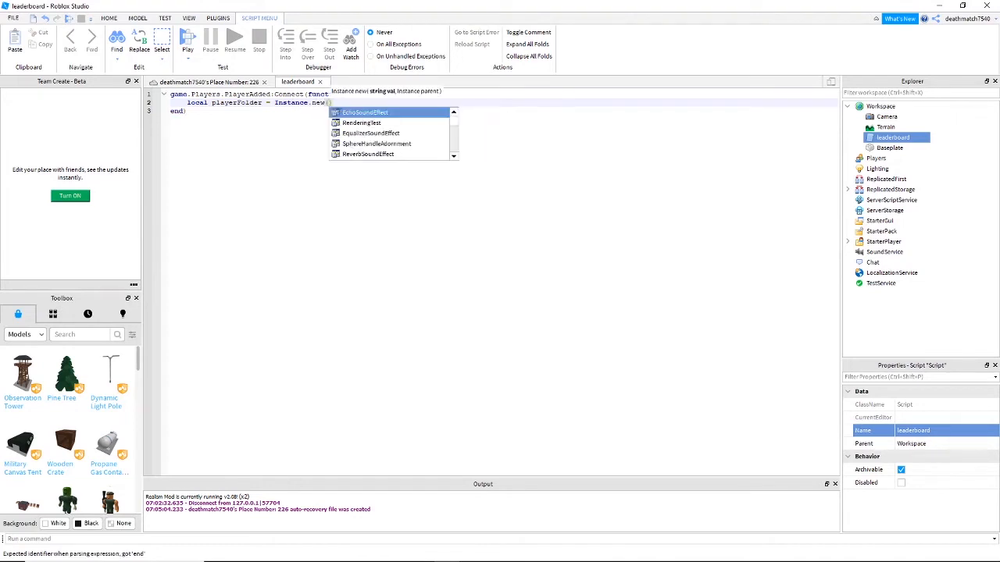
pyautogui.write('Folder"')
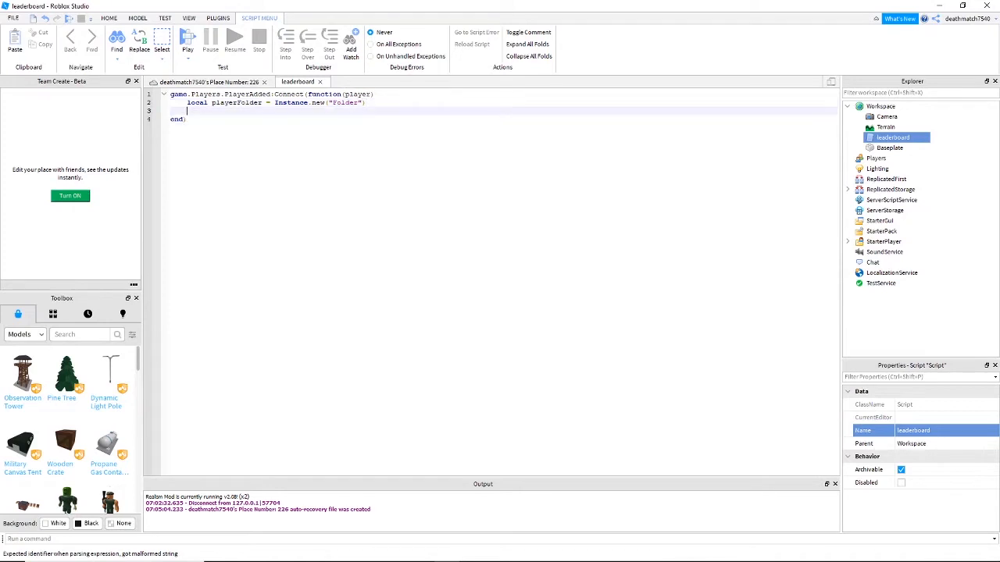
pyautogui.write('playerFolder.Name =')
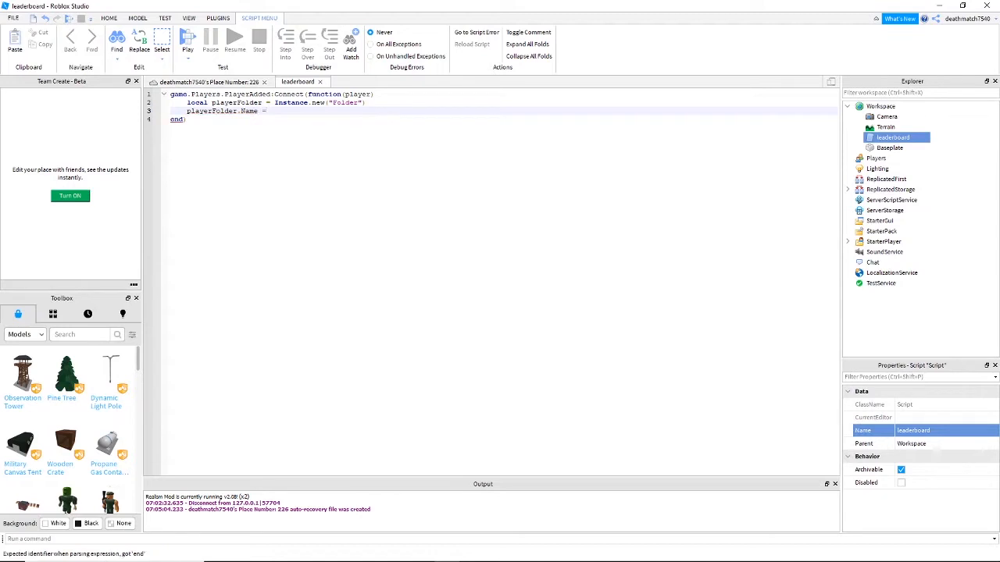
pyautogui.write('"playerFolder')
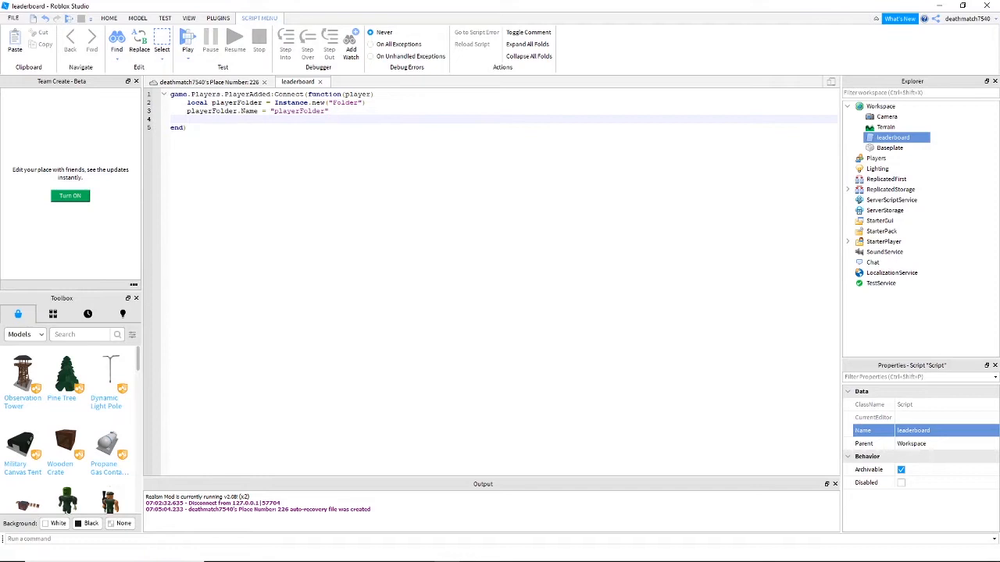
pyautogui.write('playerFolder.Parent = player')
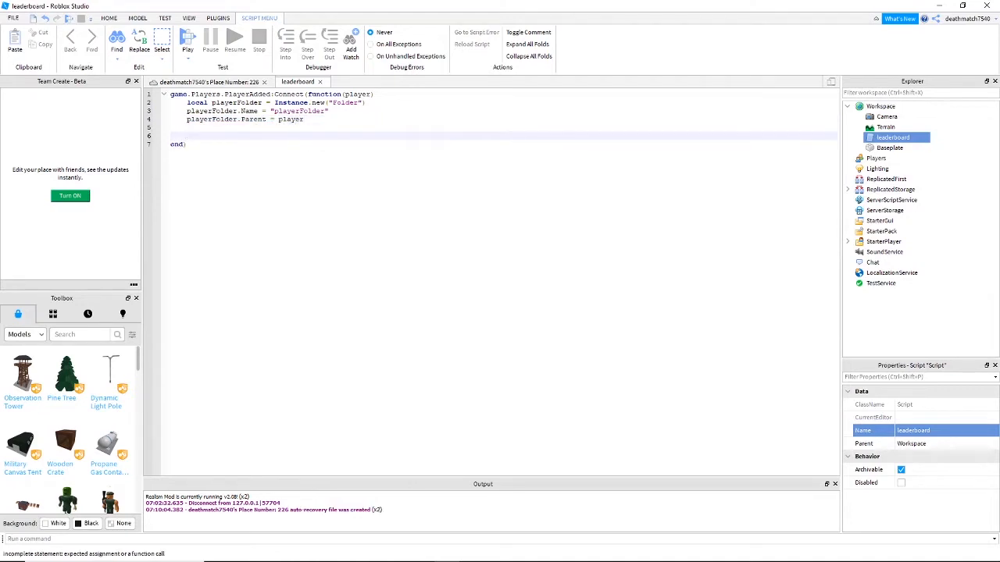
# - Write local isInGroup = Instance.new("BoolValue") and name it "isInGroup"
pyautogui.write('local is')
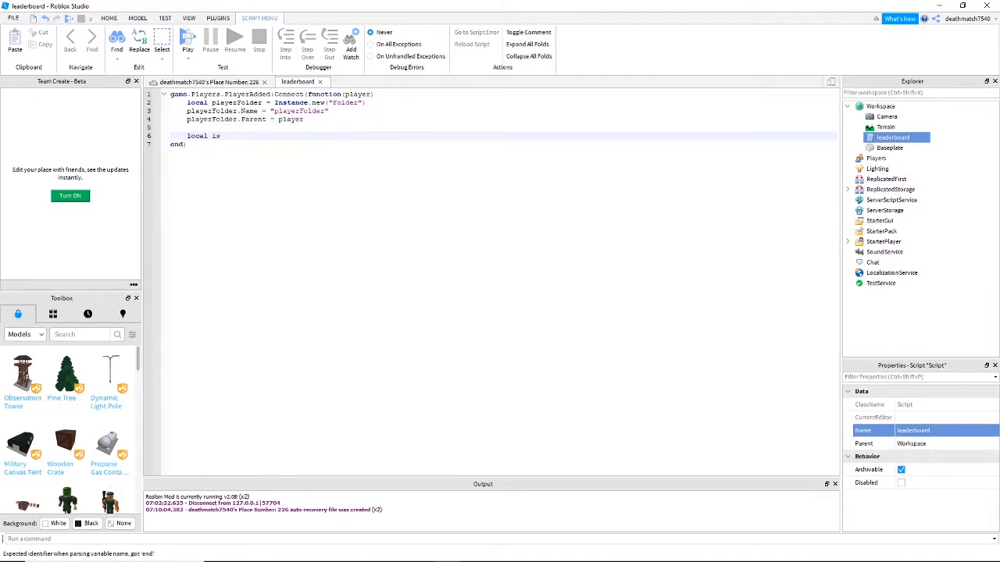
pyautogui.write('nGroup = Instance.new(""')
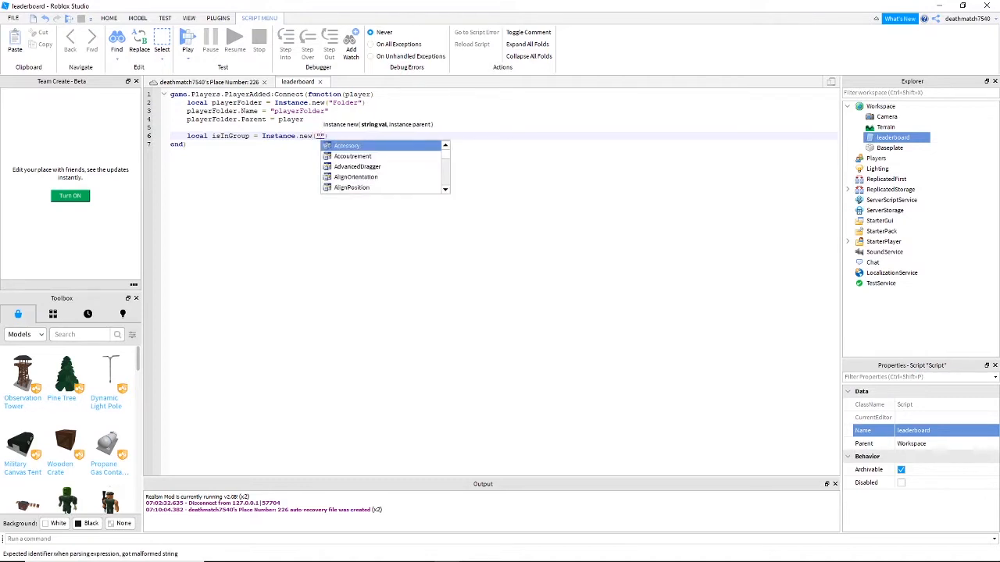
pyautogui.write('BoolValue')
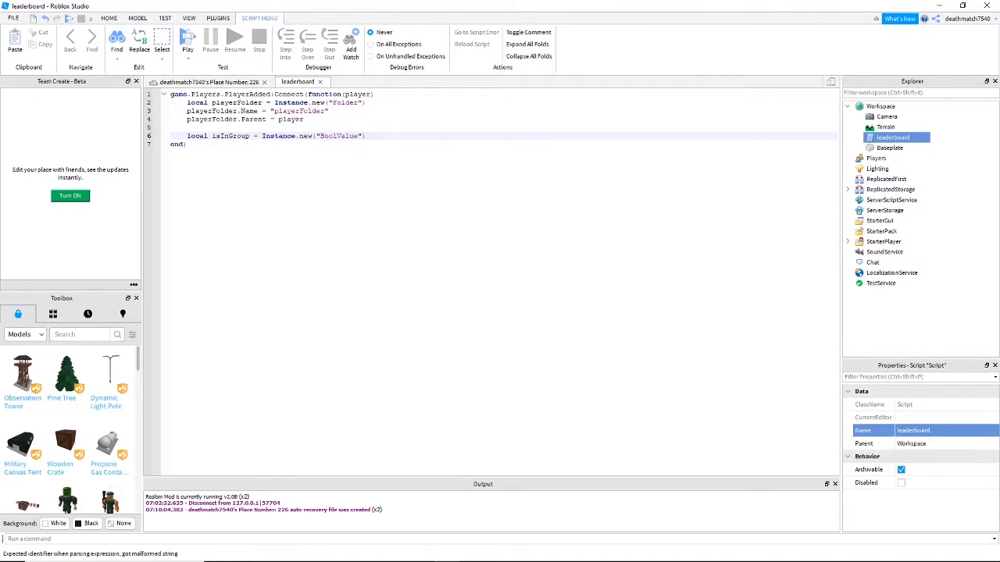
pyautogui.write('isInGroup.Name =')
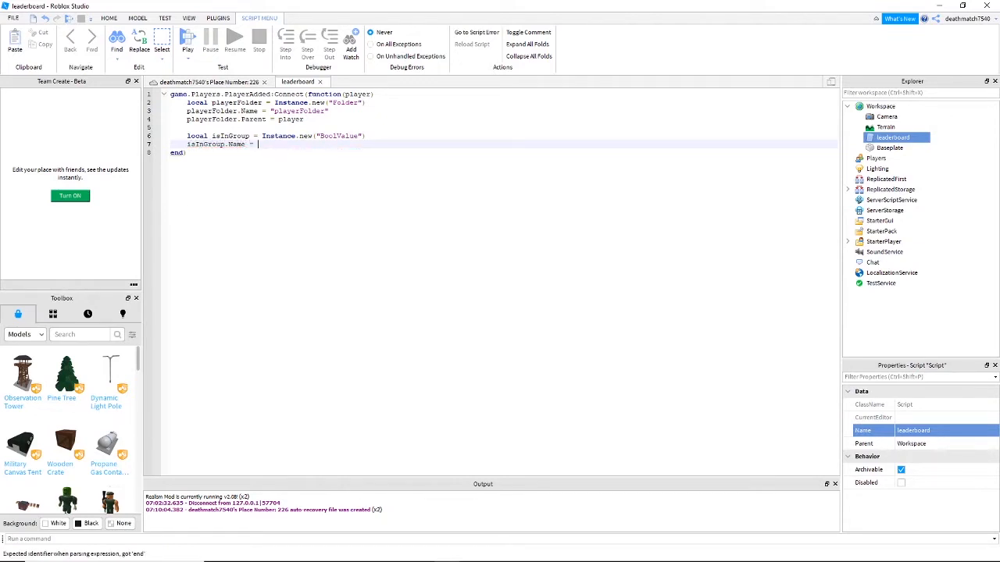
pyautogui.write('"isInGroup"')
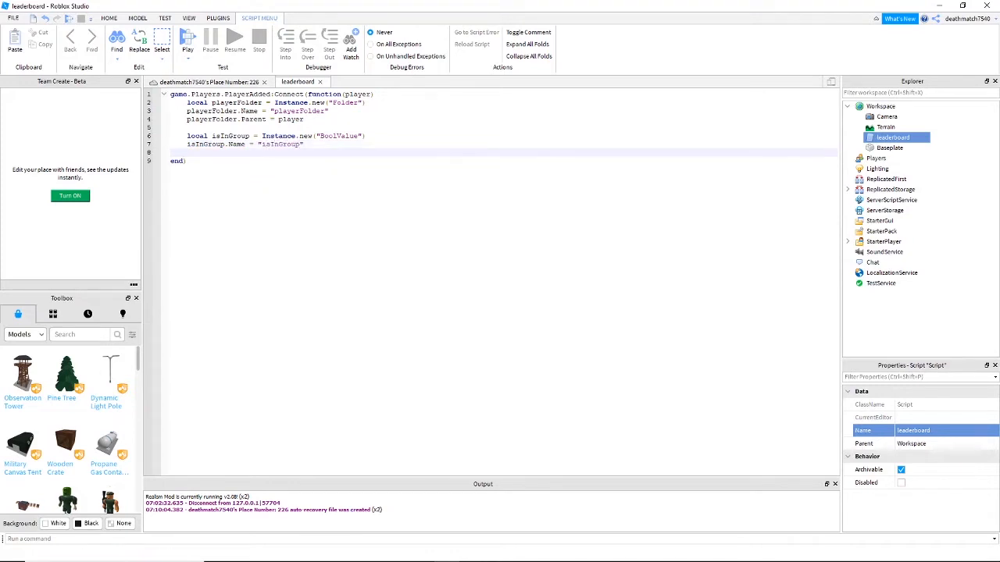
pyautogui.write('isInGroup.Parent =')
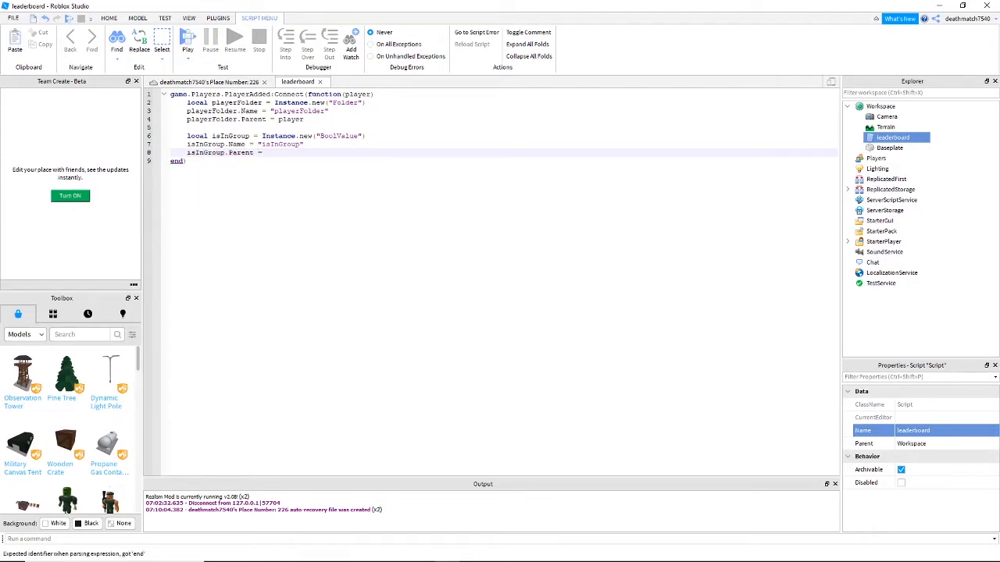
# - Parent isInGroup to player.playerFolder, set Value = false, and begin an if statement
pyautogui.write('player.')
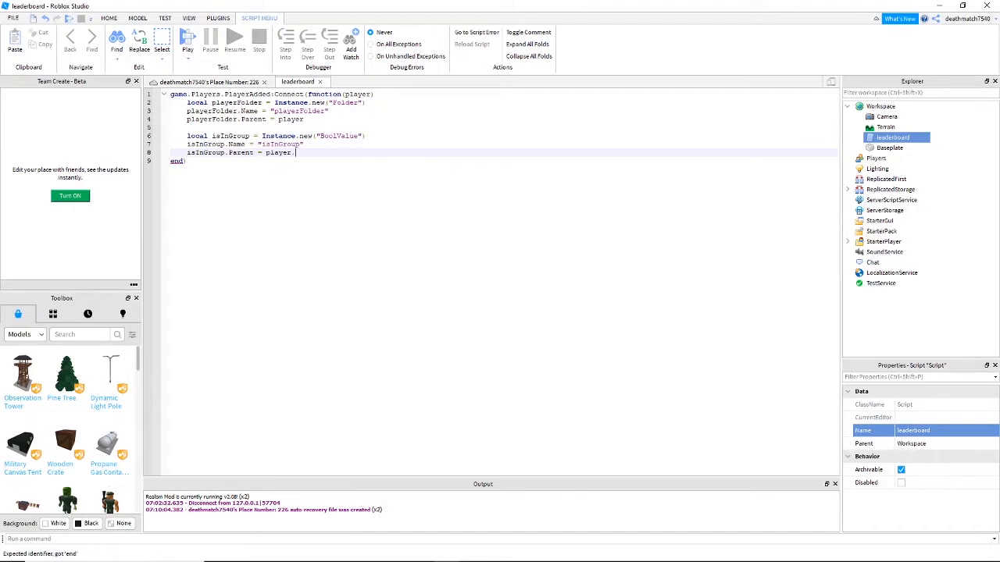
pyautogui.write('playerFolder')
pyautogui.write('isInGroup.')
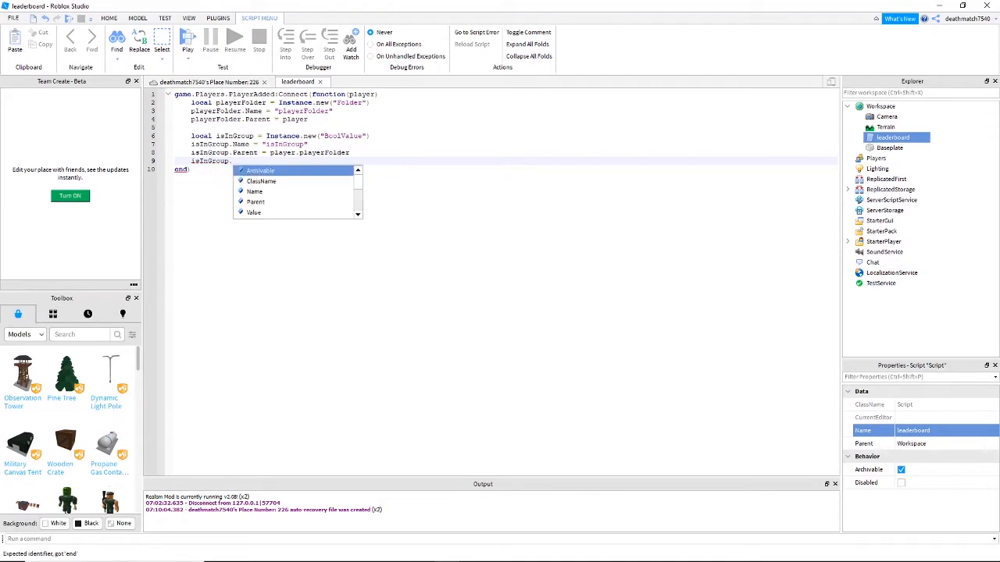
pyautogui.write('Value =')
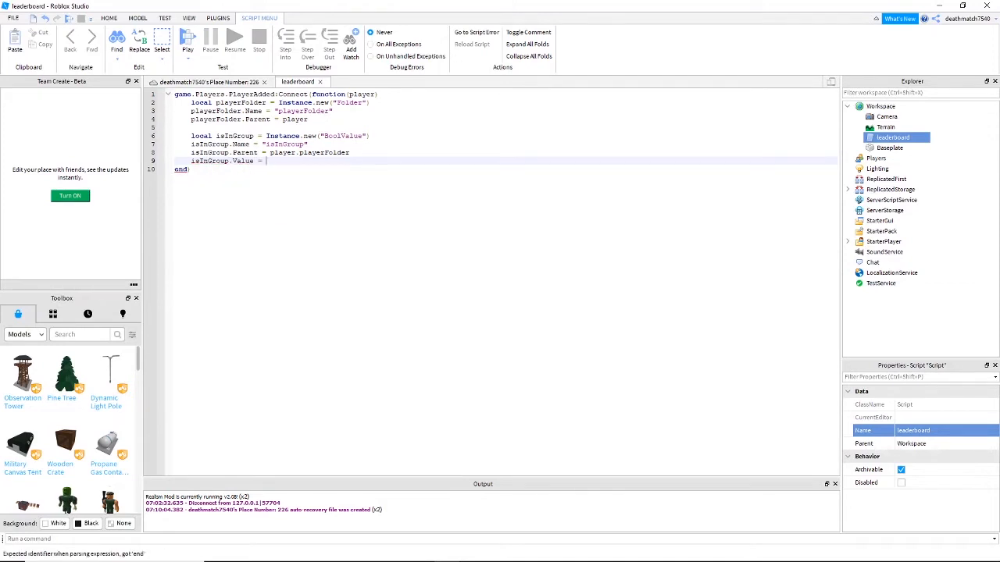
pyautogui.write('false')
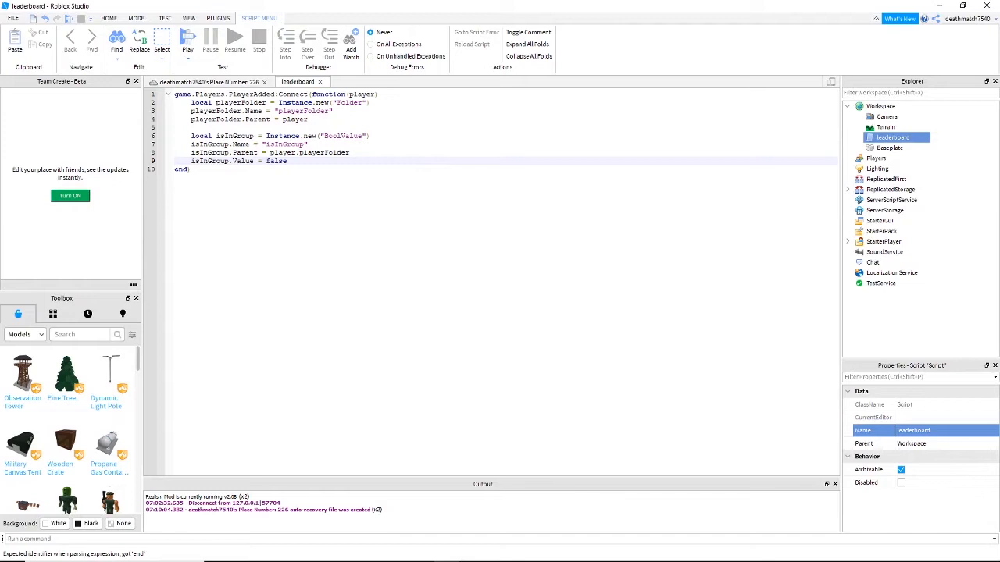
pyautogui.write('if Pl')
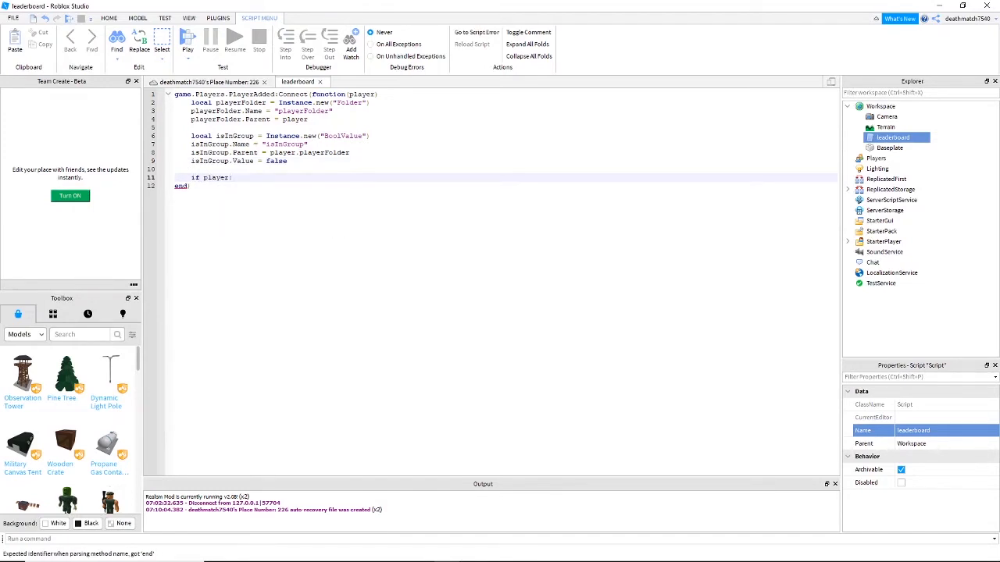
# - Write if player:GetRankInGroup(1103278) == 1 then, updating isInGroup.Value inside
pyautogui.write('GetrankInGroup')
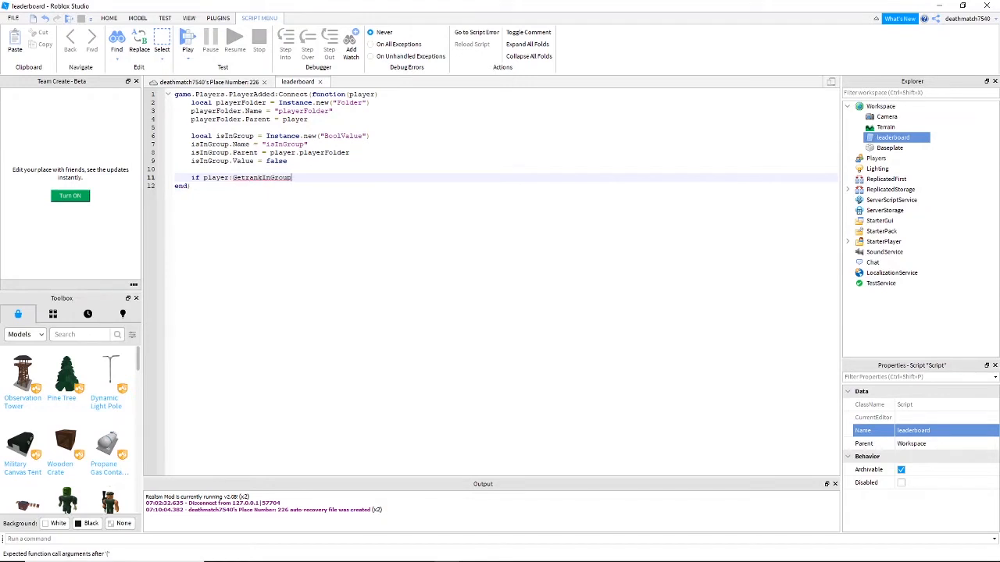
pyautogui.write('()')
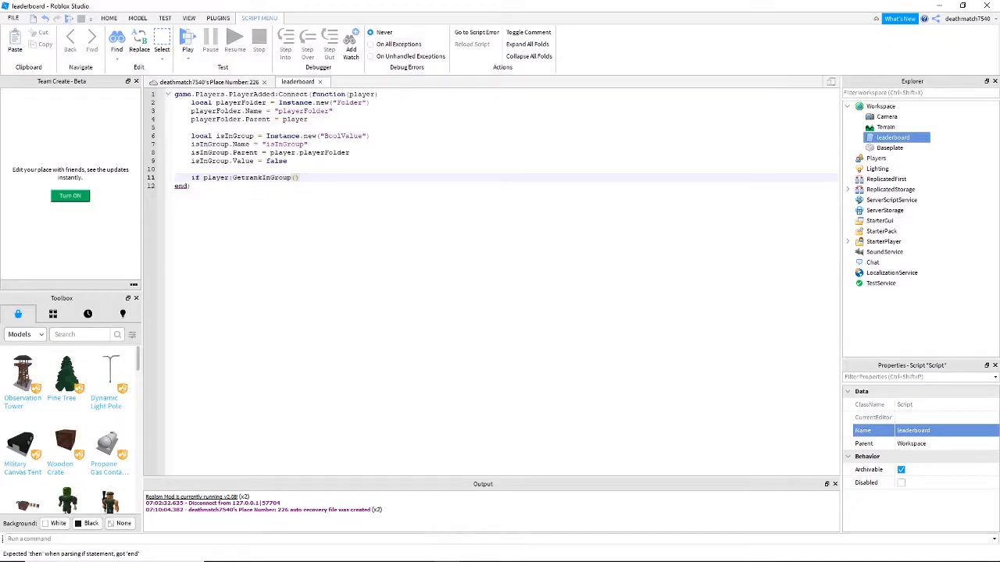
pyautogui.write('1103278')
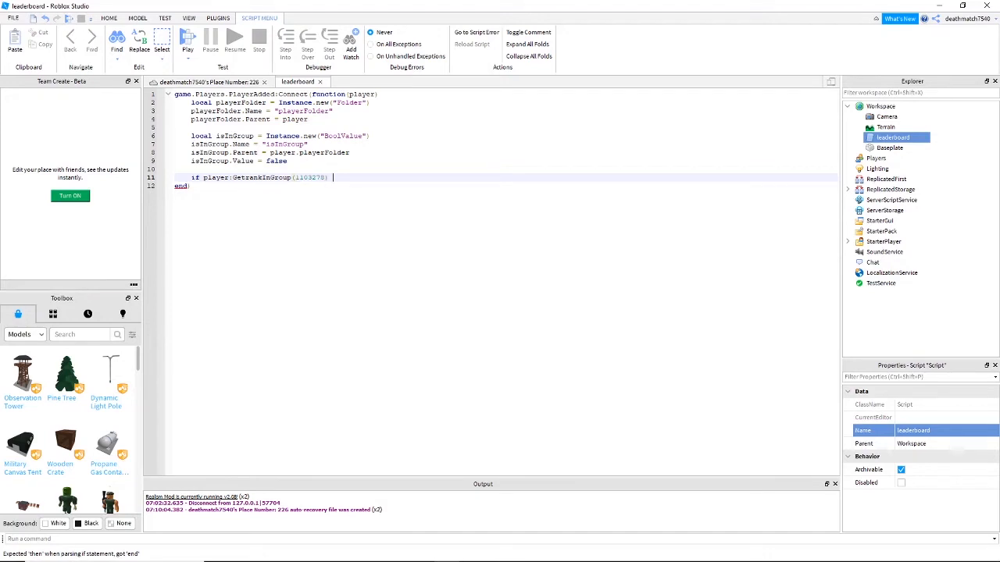
pyautogui.write('--')
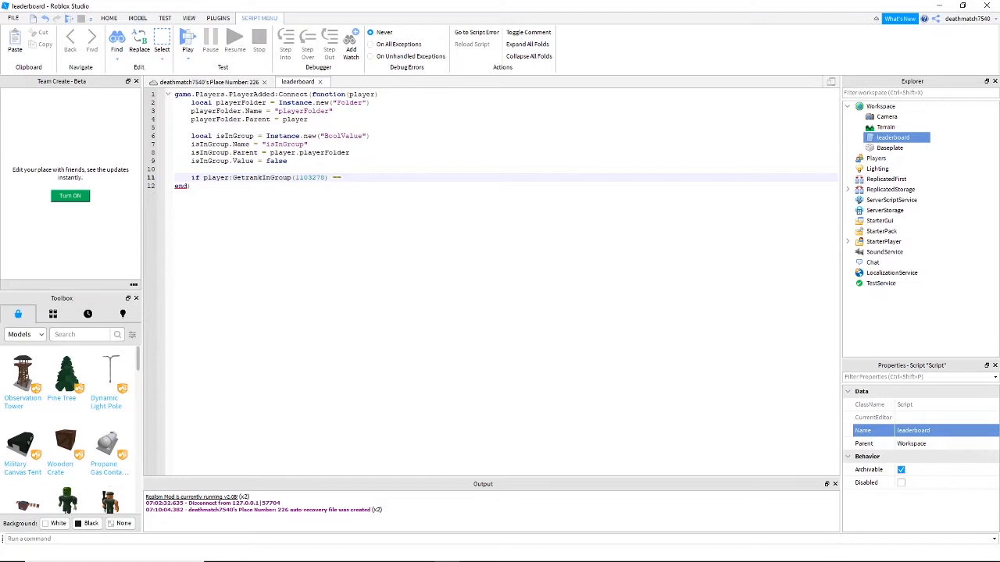
pyautogui.write('1 then')
pyautogui.write('isInGroup')
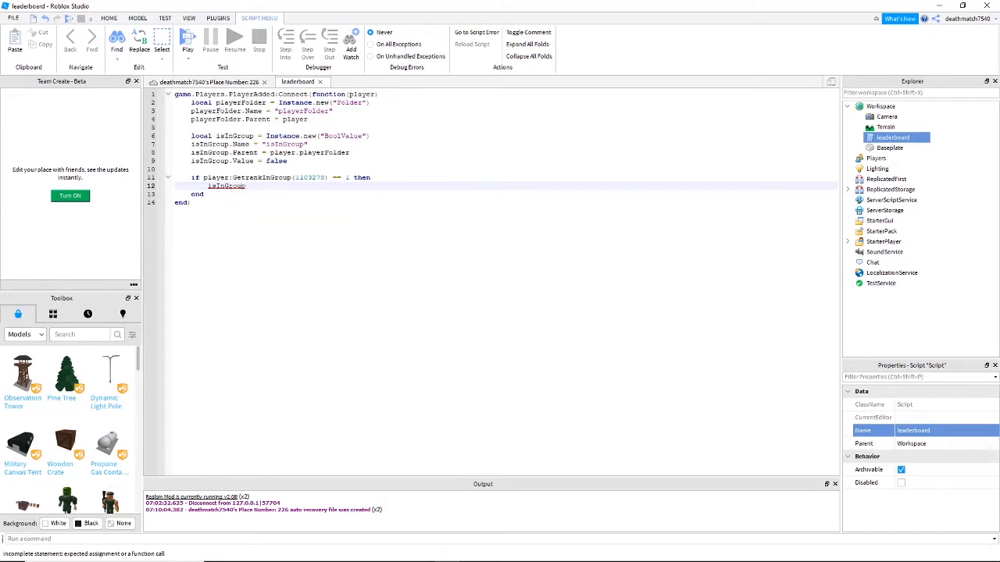
pyautogui.write('.Value')
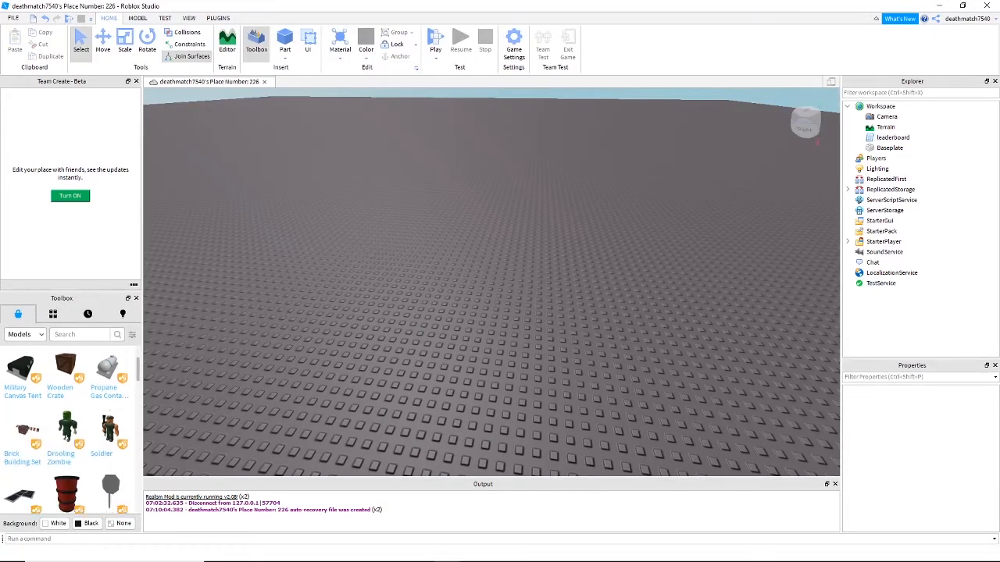
# - Scroll My Models and insert the green Button model
pyautogui.scroll(-3)
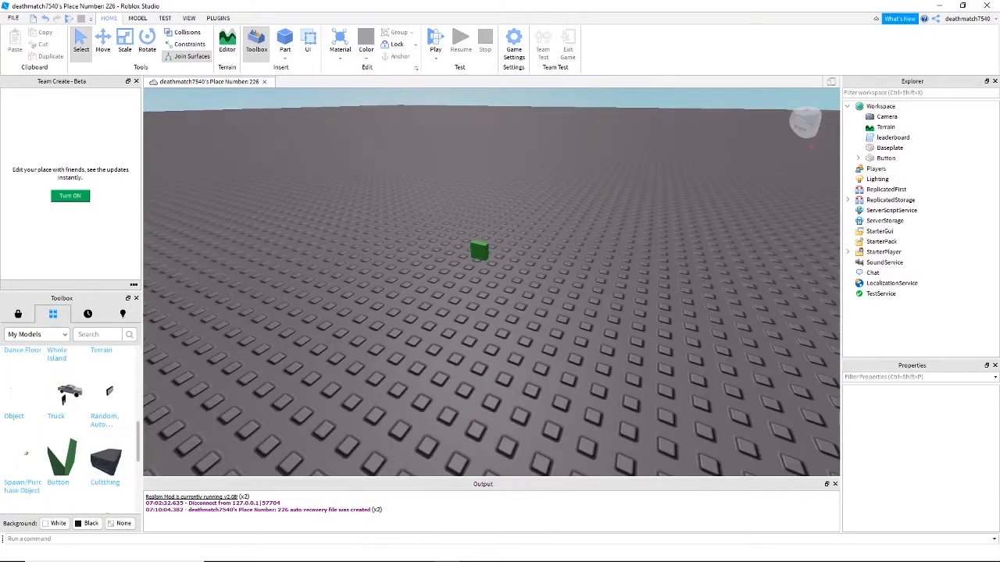
pyautogui.click(479, 252)
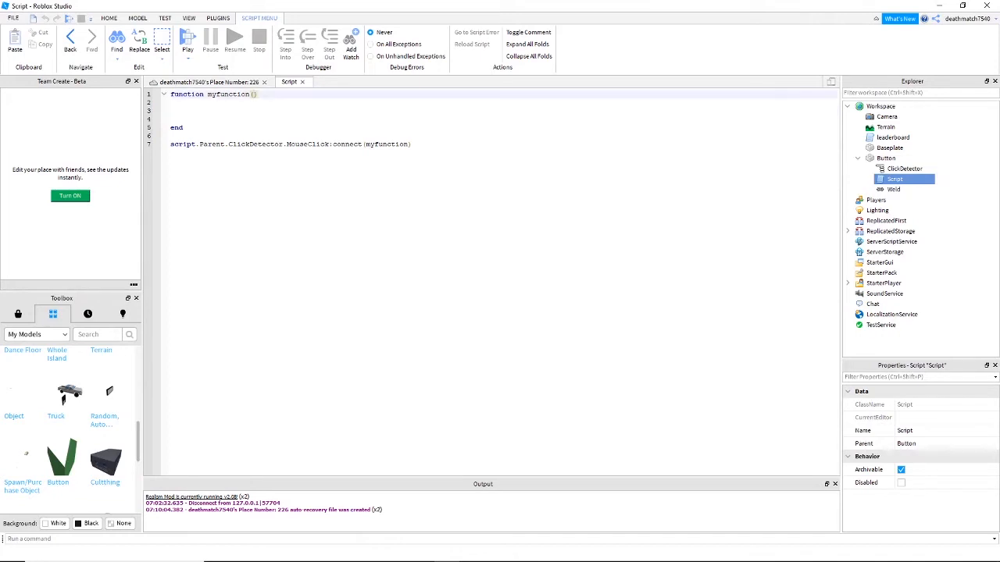
# - Give myfunction a plr parameter and add if plr.playerFolder.isInGroup.Value == true then
pyautogui.write('plr')
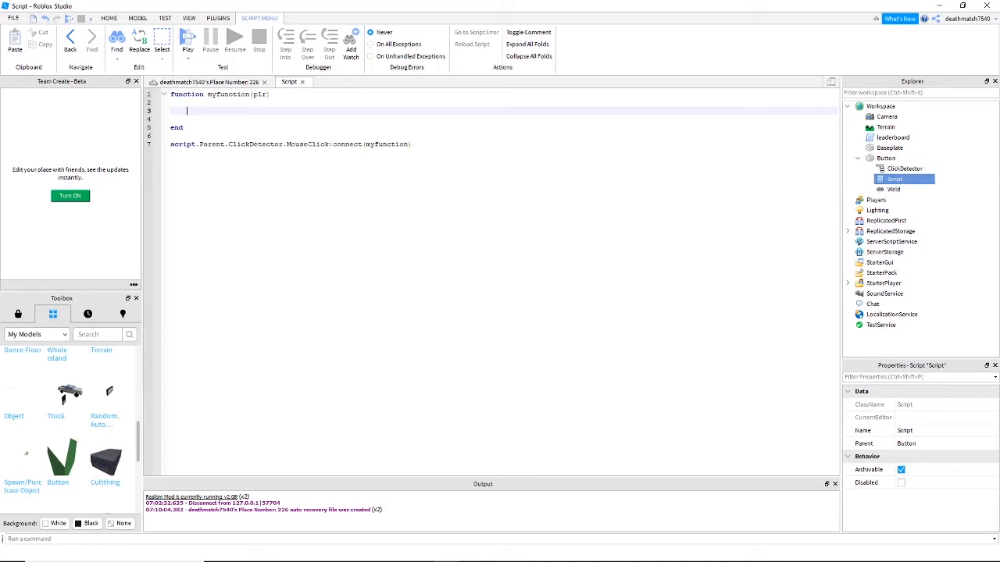
pyautogui.write('if plr.')
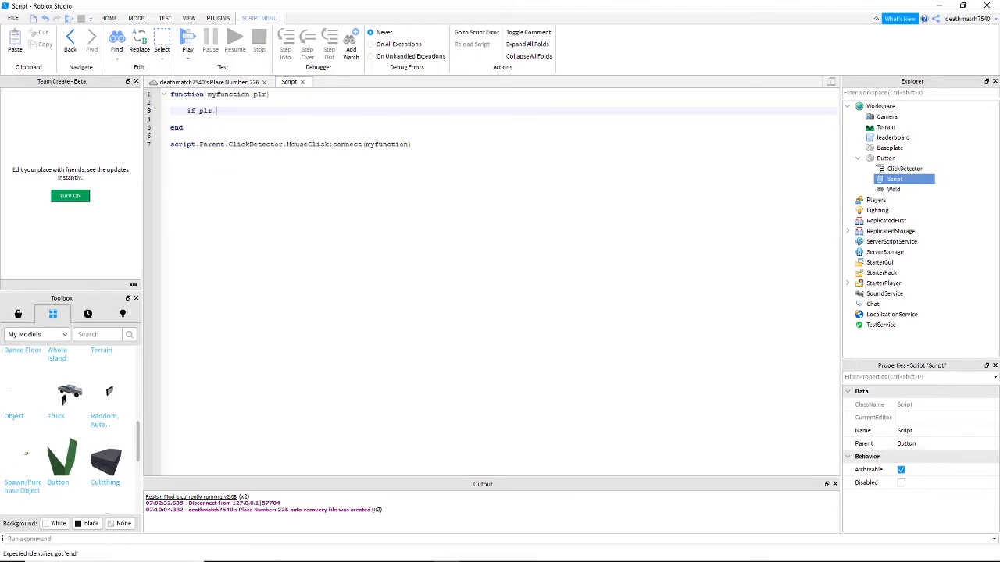
pyautogui.write('playerf')
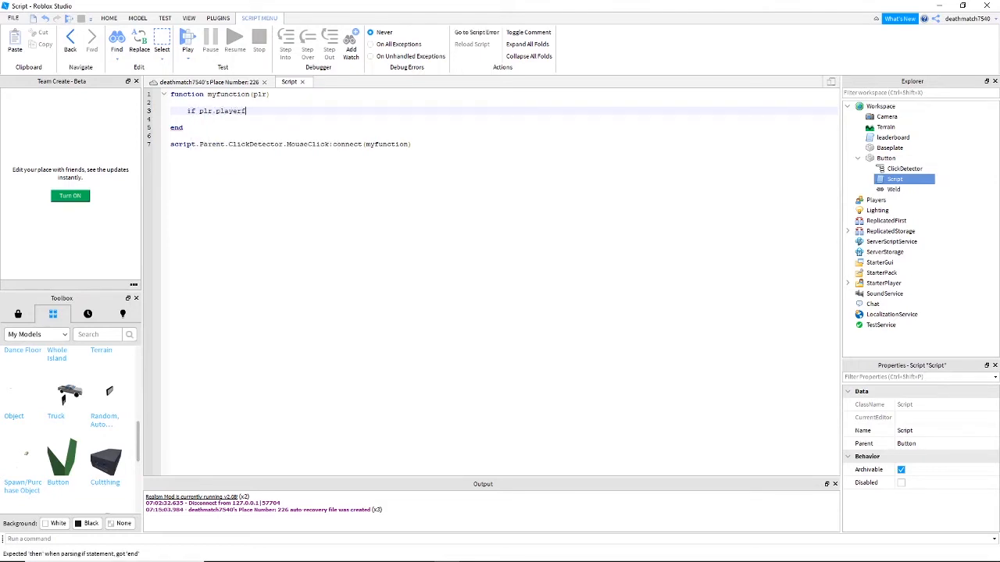
pyautogui.write('Folder')
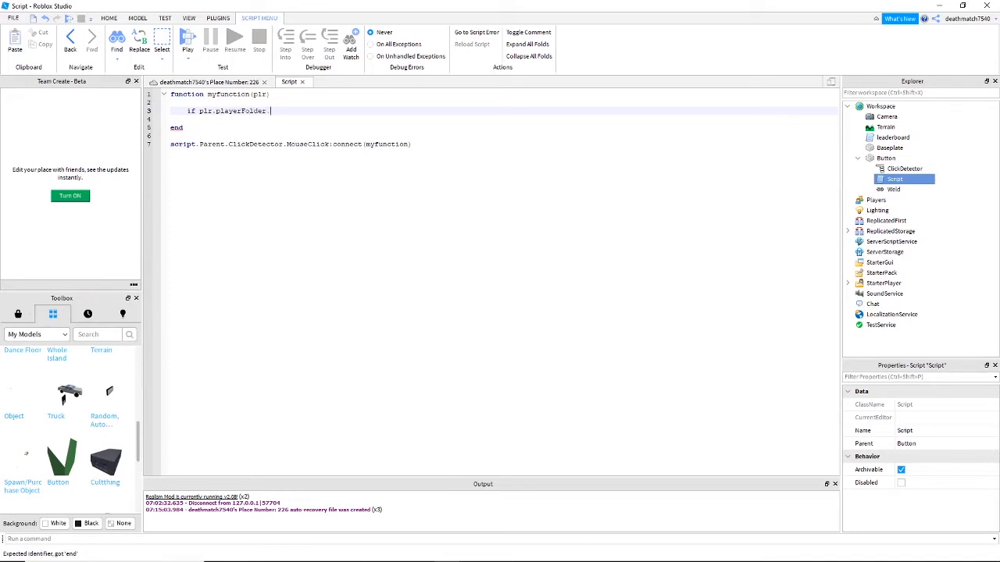
pyautogui.write('isI')
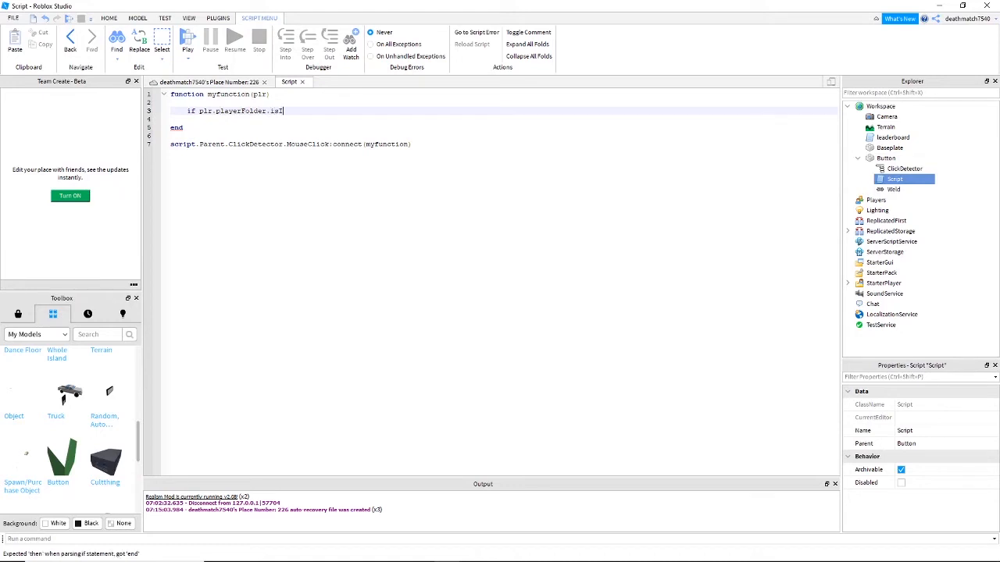
pyautogui.write('nGroup')
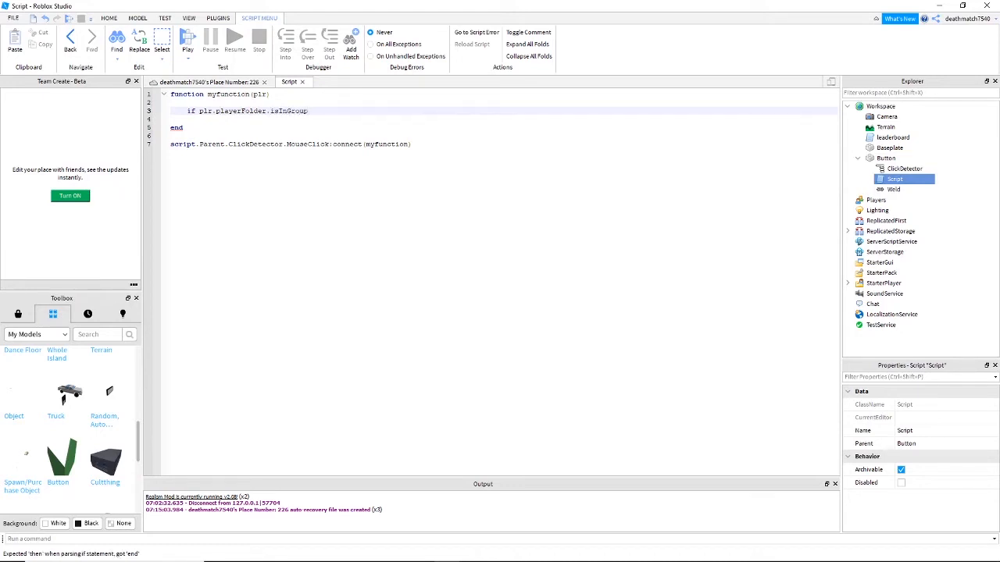
pyautogui.write('.Value')
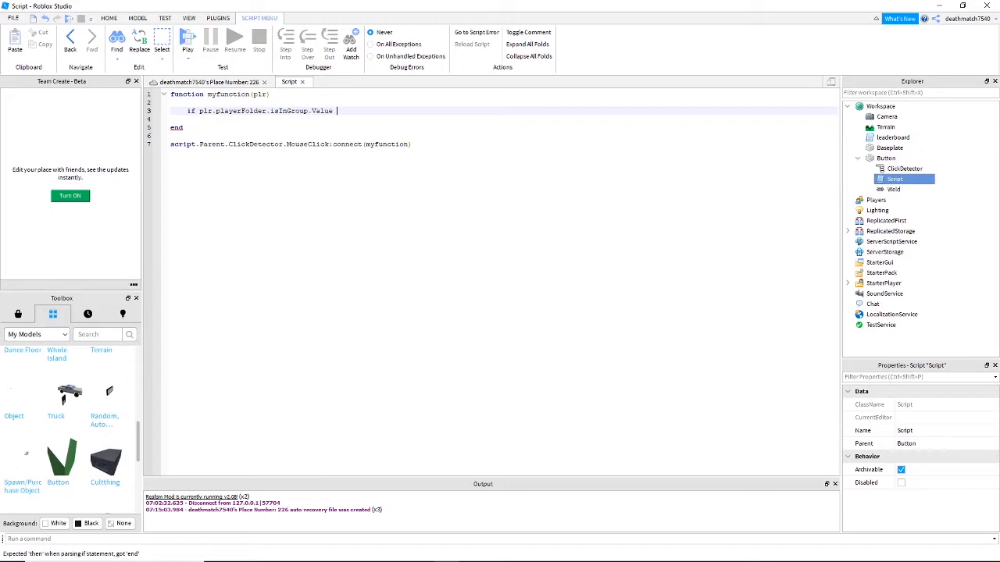
pyautogui.write('== true then')
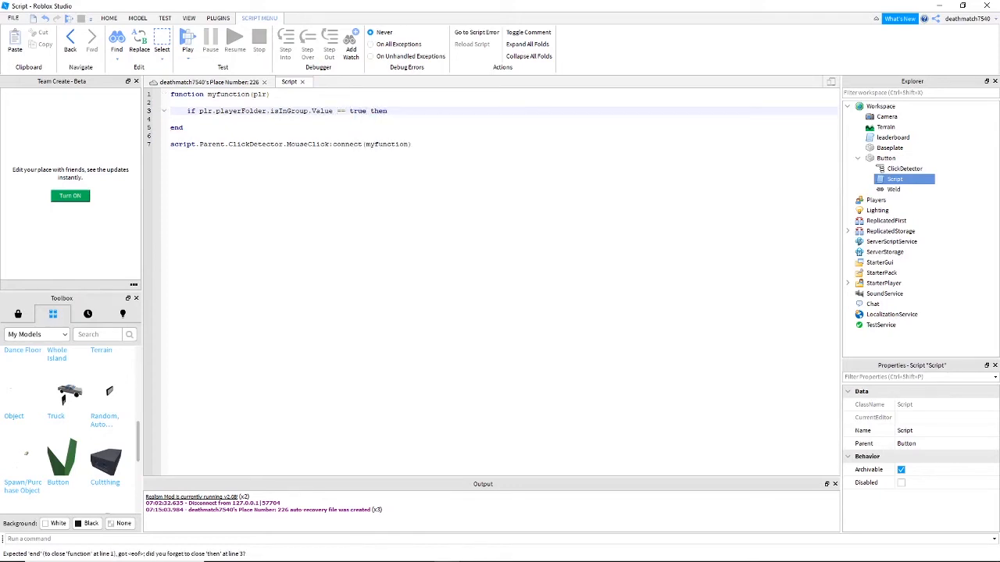
pyautogui.press('Enter')
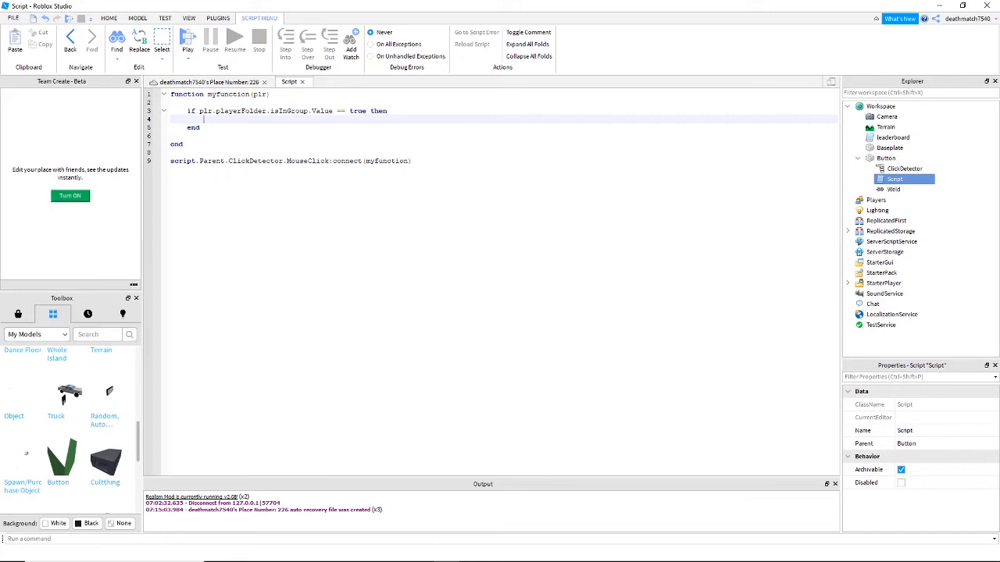
# - Insert the ROBLOX ClassicSword from a 'Sword' Toolbox search and move it to ReplicatedStorage
pyautogui.write('Sword')
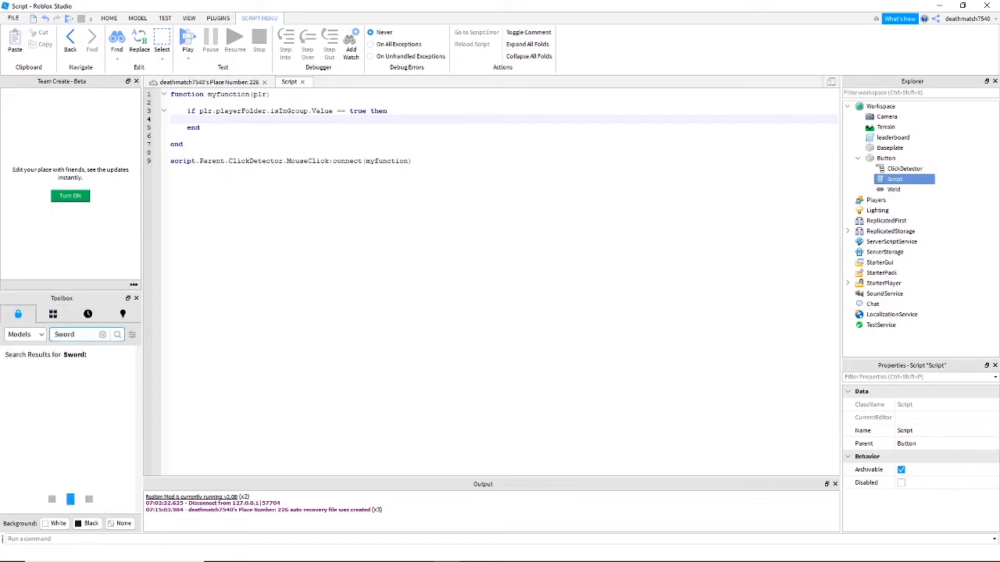
pyautogui.click(117, 334)
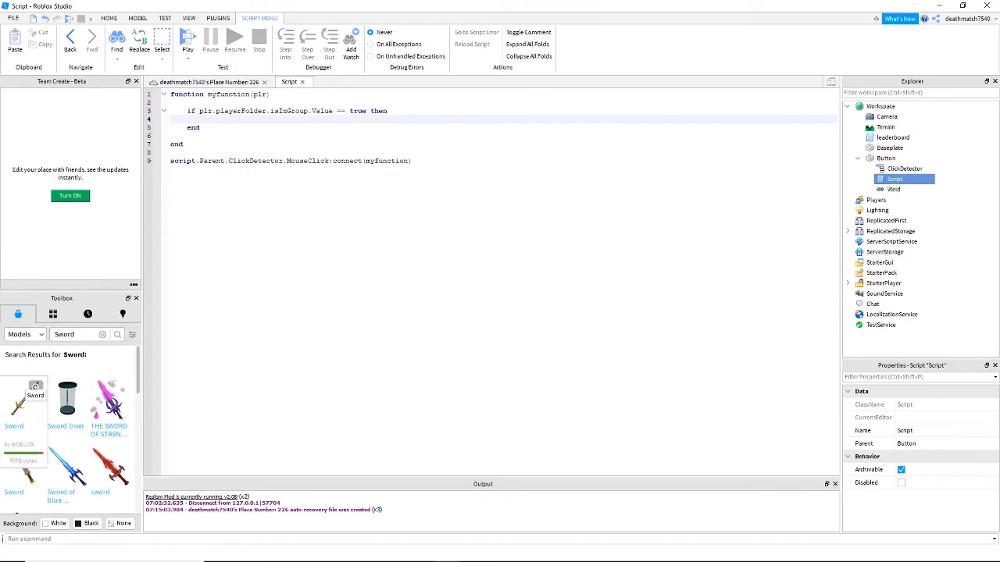
pyautogui.click(14, 390)
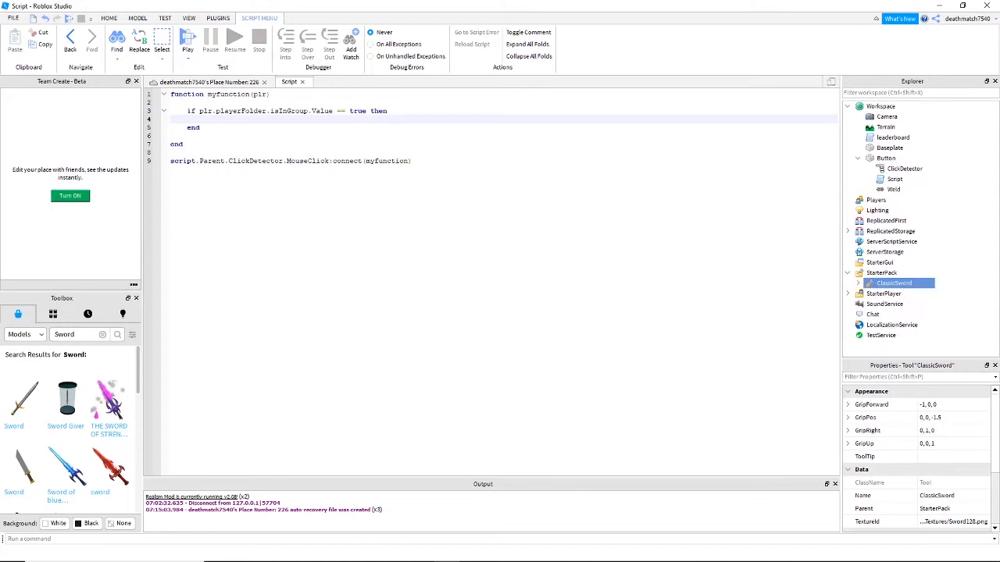
pyautogui.click(883, 251)
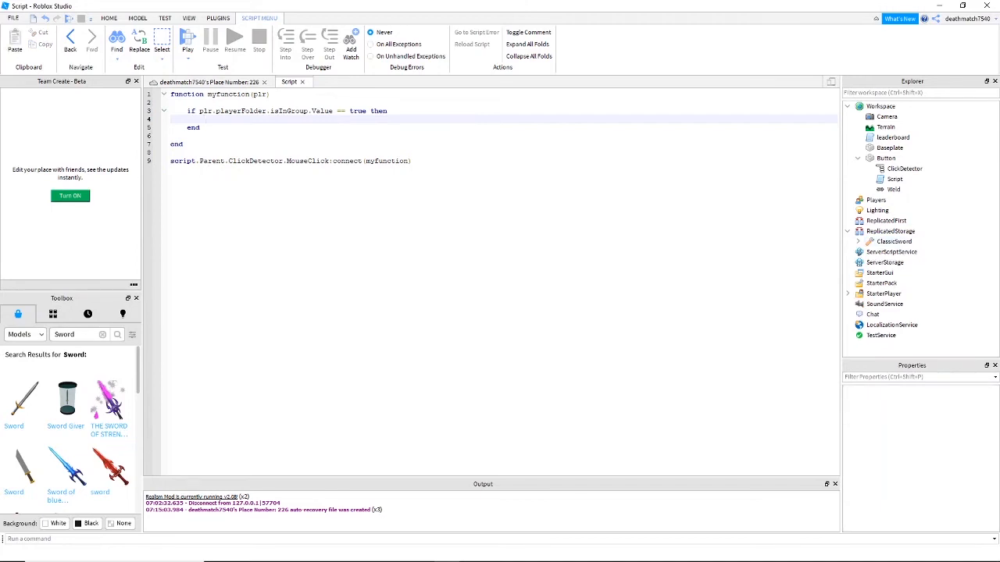
# - Clone game.ReplicatedStorage.ClassicSword into swordClone and set its Parent to plr.Backpack
pyautogui.write('local')
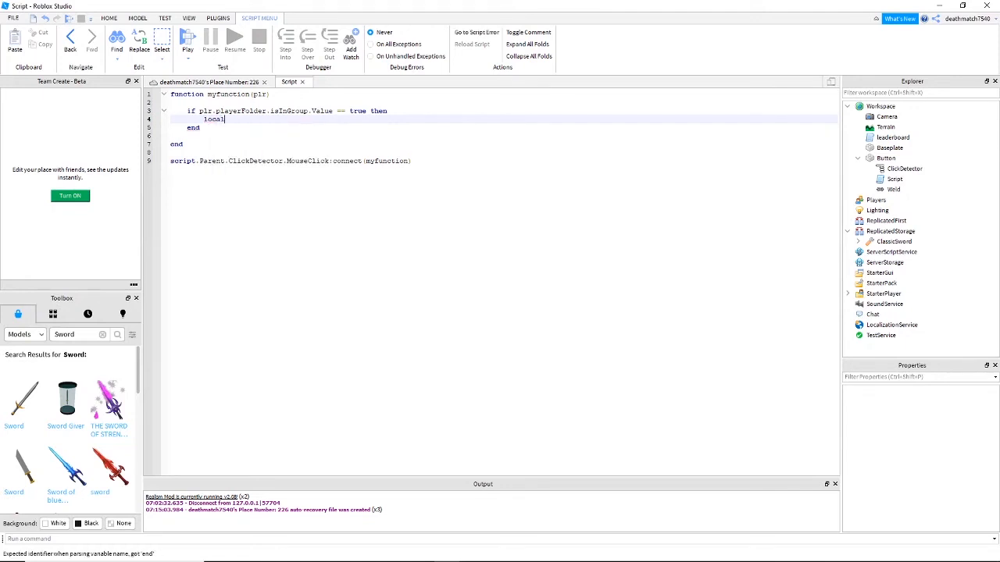
pyautogui.write('swordG1')
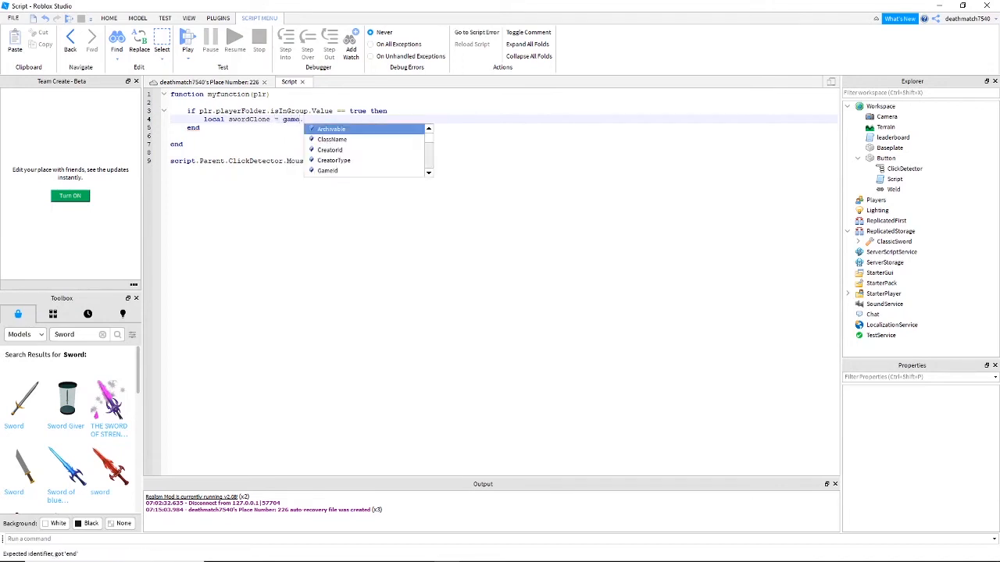
pyautogui.write('ReplicatedStorage.')
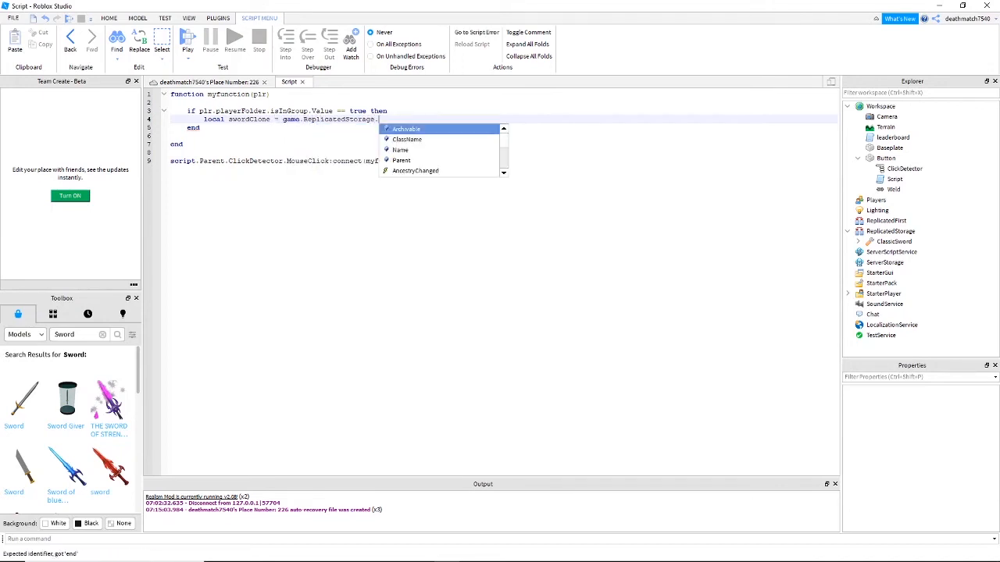
pyautogui.write('ClassicSword')
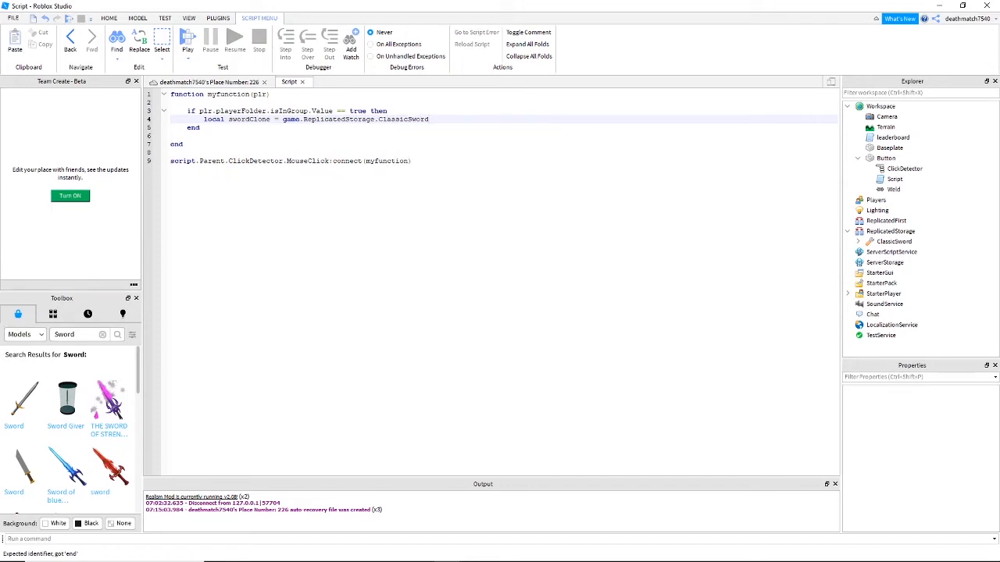
pyautogui.write(':clone(')
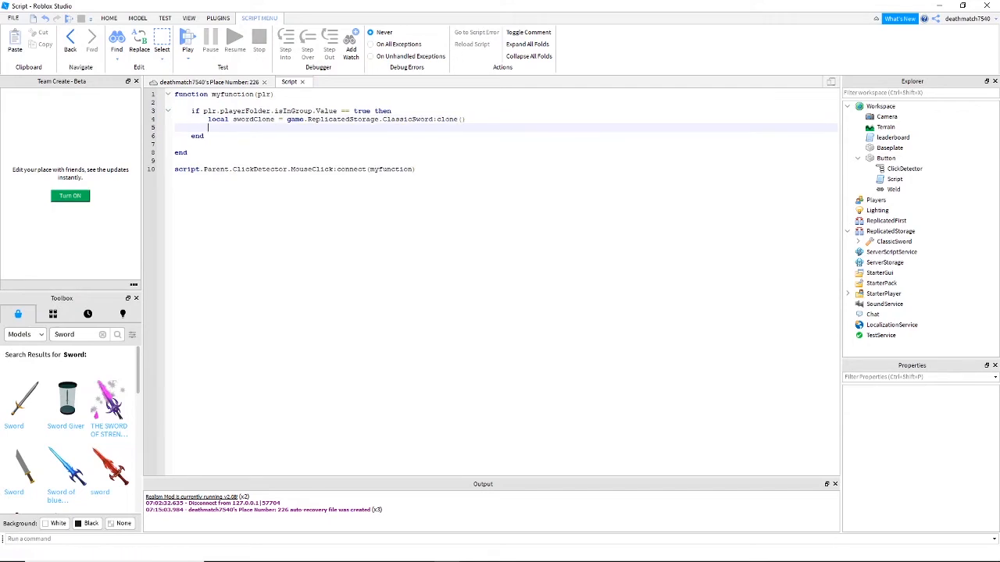
pyautogui.write('swordClone.Parent = p')
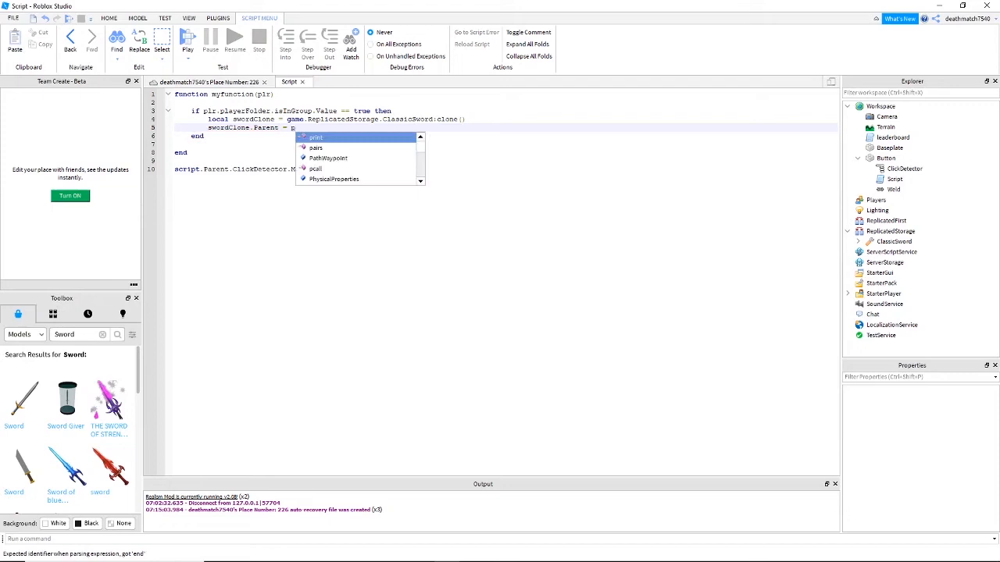
pyautogui.write('ackpack')
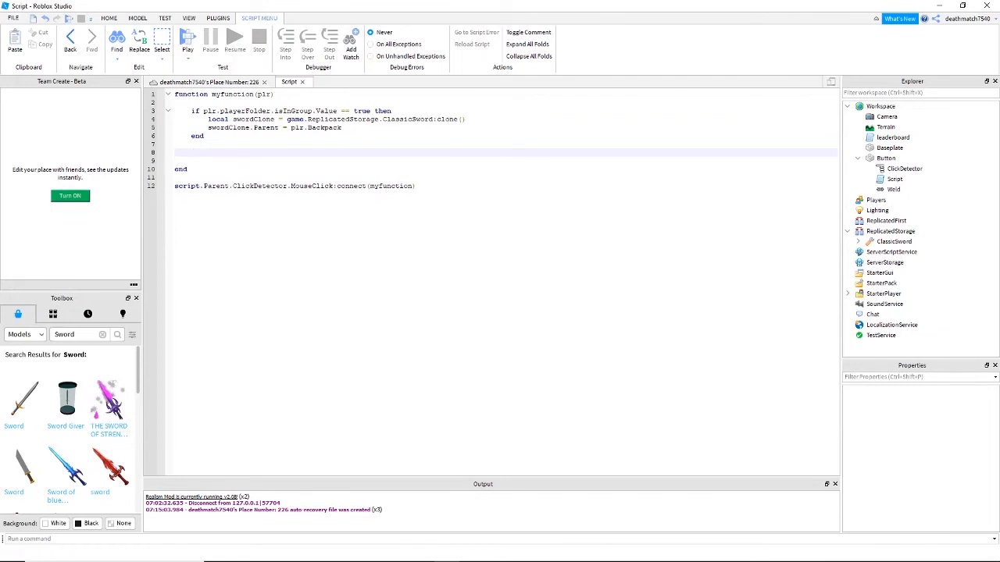
pyautogui.press('Backspace')
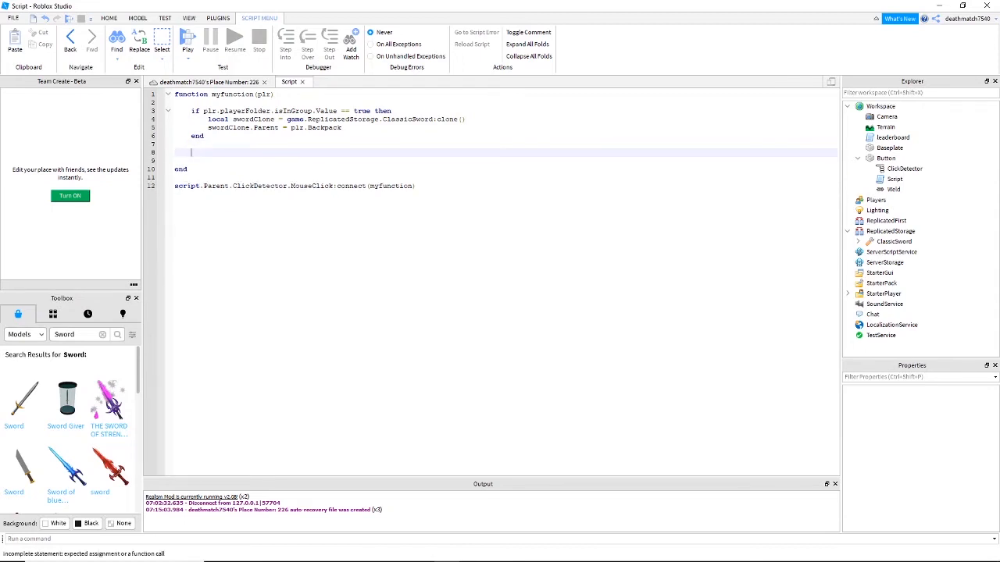
# - Start a new condition 'if plr.playerFolder.isInGroup' below the first if block
pyautogui.write('if plr.playerFolder.')
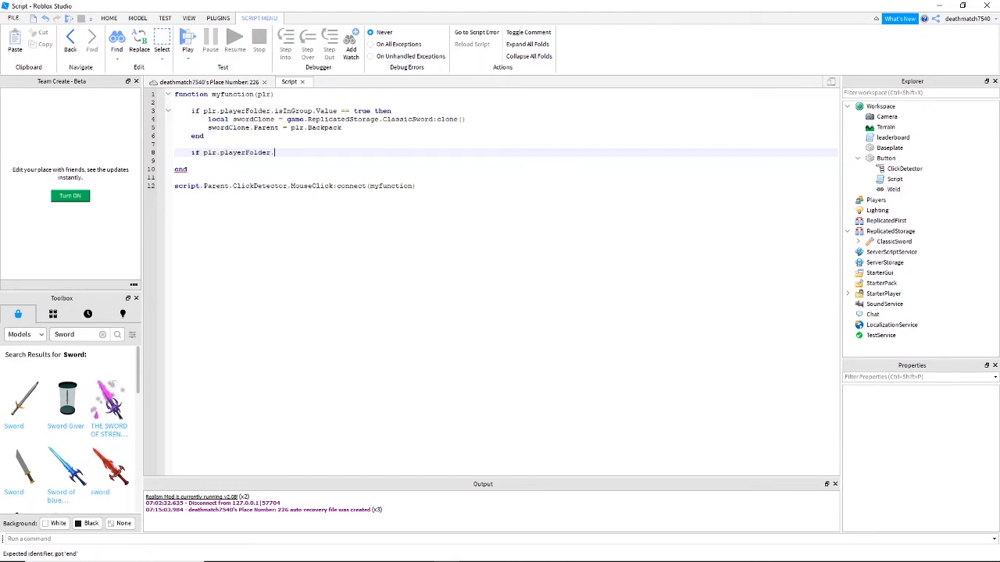
pyautogui.write('isInGroup')
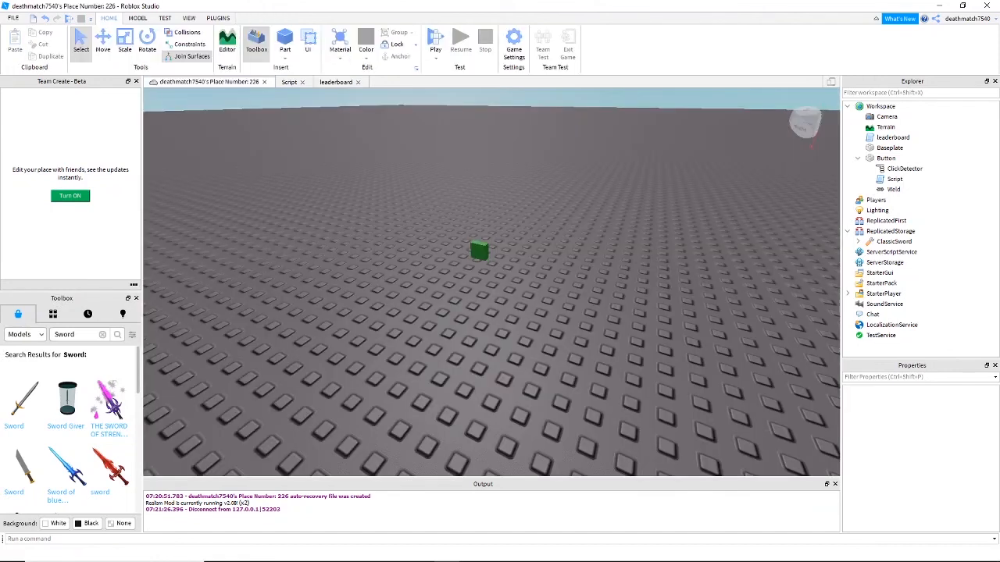
# - Start a play test so the avatar spawns beside the green Button on the baseplate
pyautogui.click(435, 43)
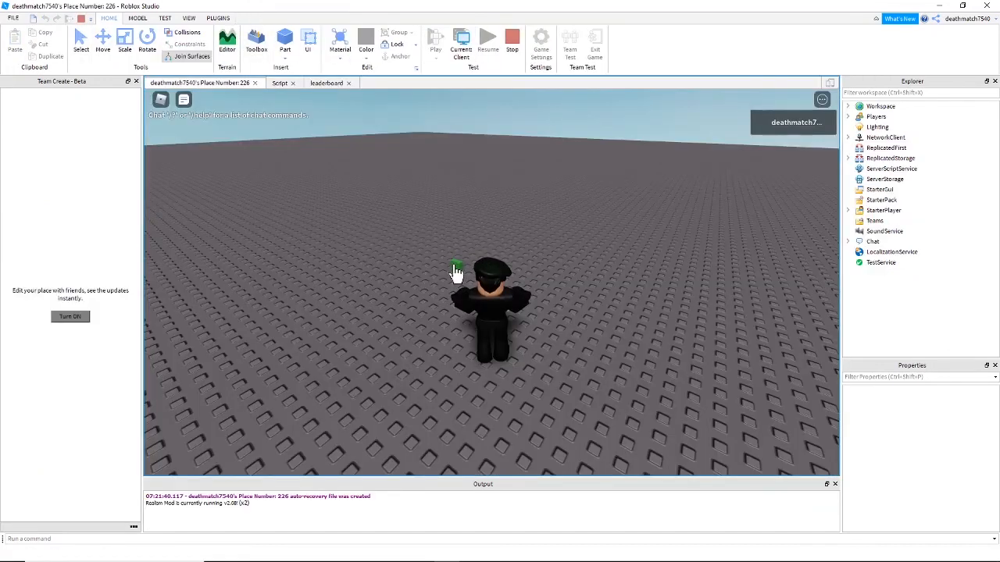